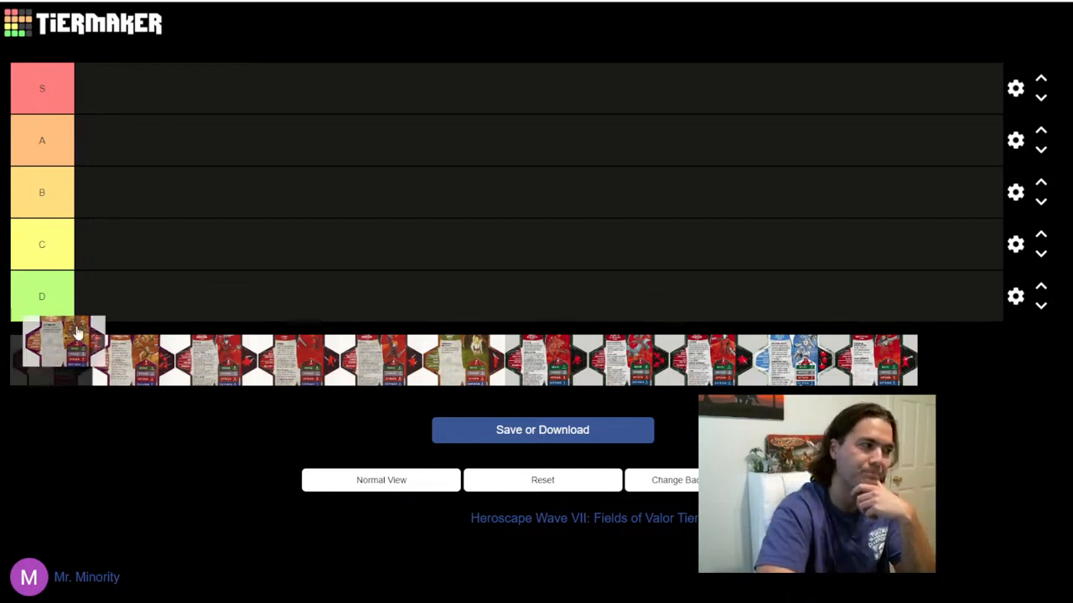
# Place the first Heroscape figure card from the pool into tier C
pyautogui.moveTo(47, 347); pyautogui.dragTo(114, 245)
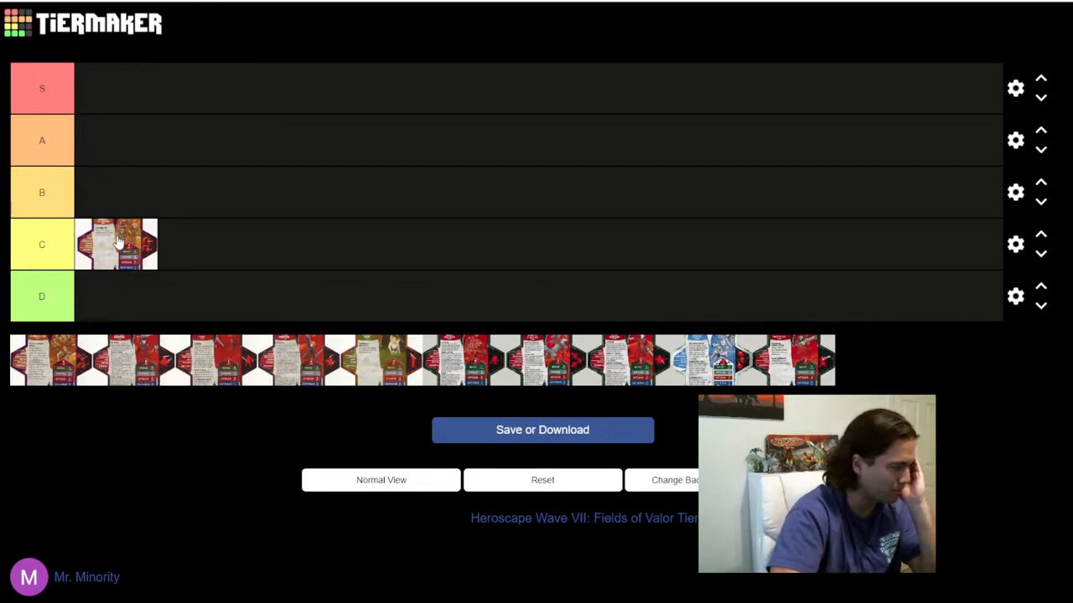
# Place a second figure card from the pool into tier C beside the first
pyautogui.moveTo(50, 360); pyautogui.dragTo(208, 245)
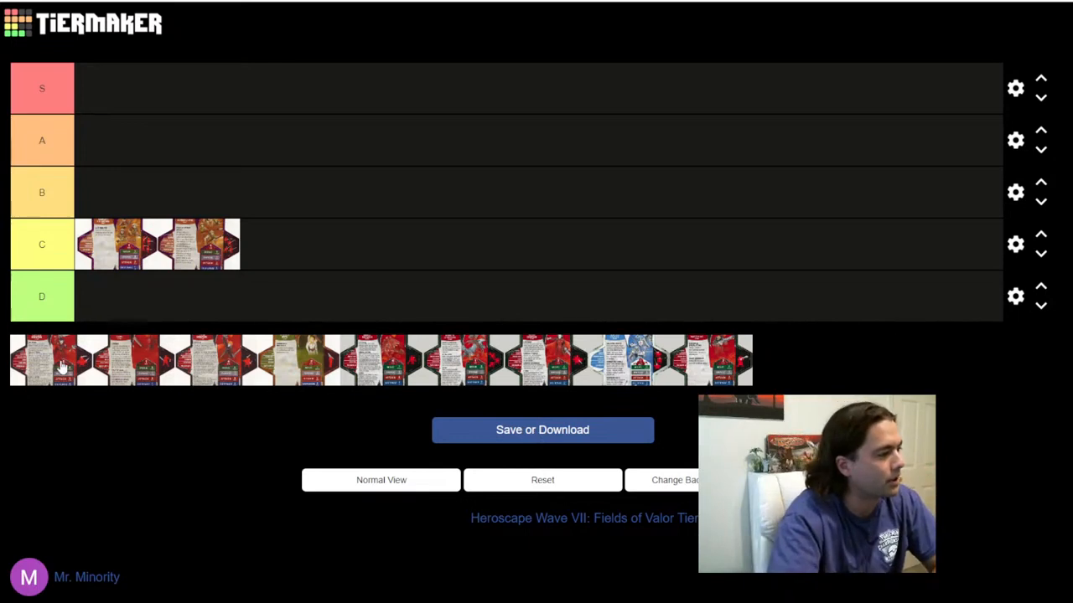
pyautogui.moveTo(117, 404)
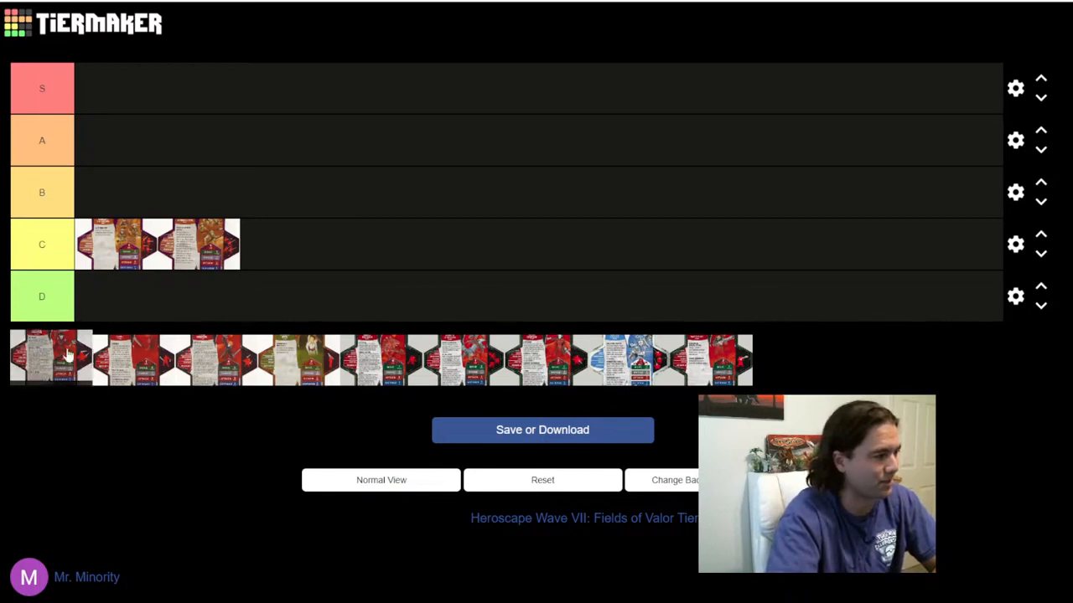
pyautogui.moveTo(50, 359); pyautogui.dragTo(114, 87)
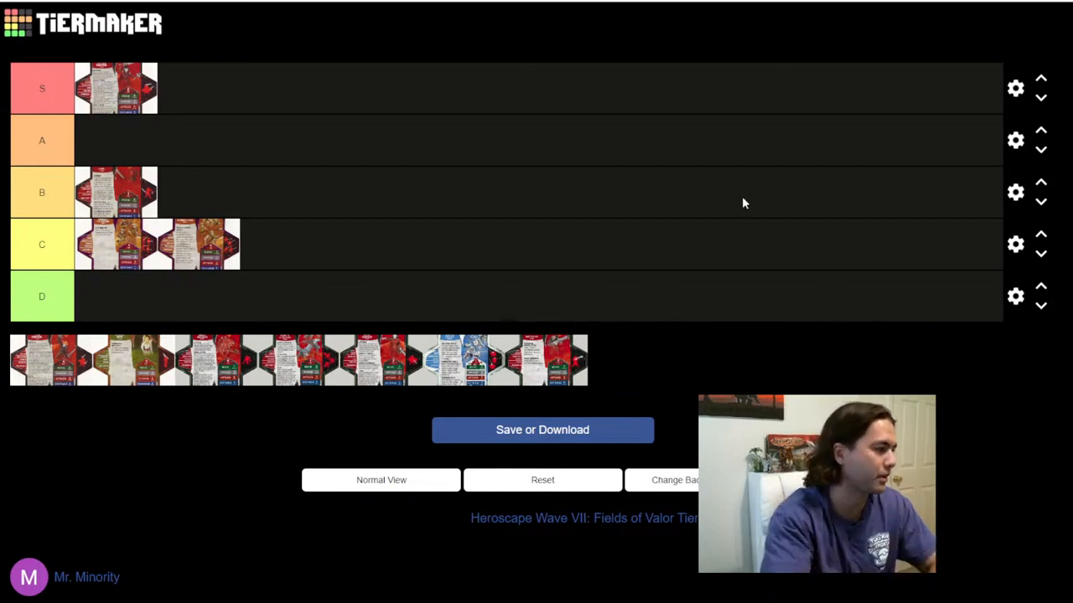
# Pull another card from the pool, then promote the olive card from tier C to B
pyautogui.moveTo(37, 361); pyautogui.dragTo(117, 299)
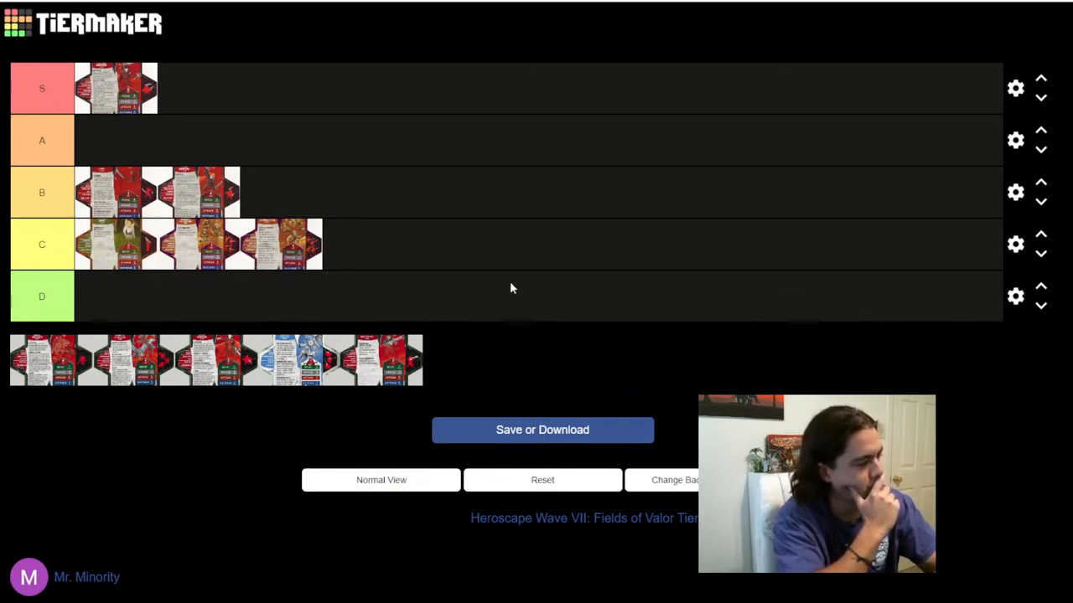
pyautogui.moveTo(107, 246)
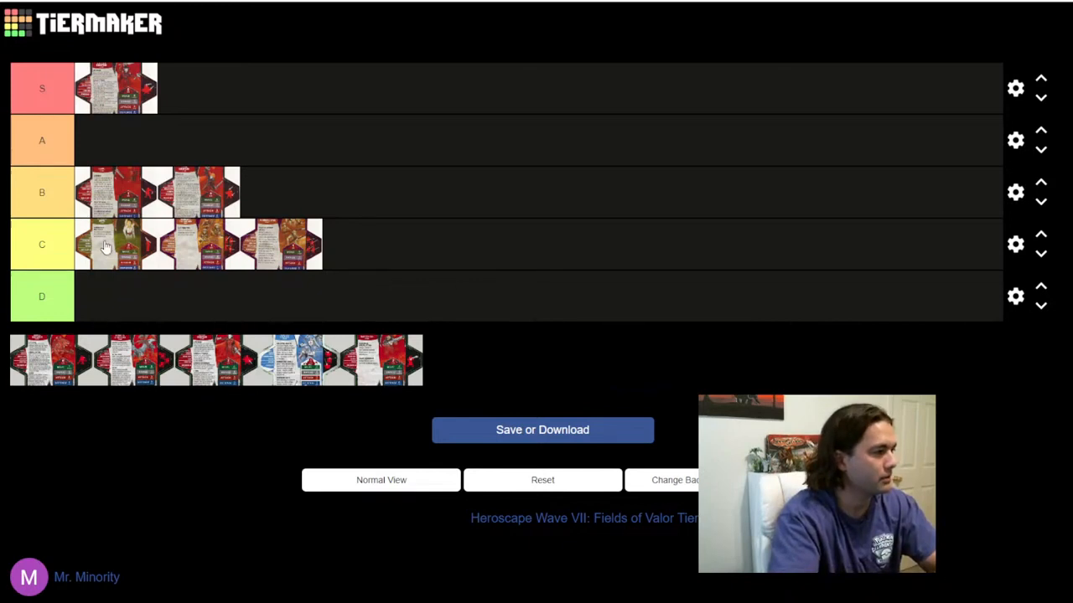
pyautogui.moveTo(282, 243); pyautogui.dragTo(282, 192)
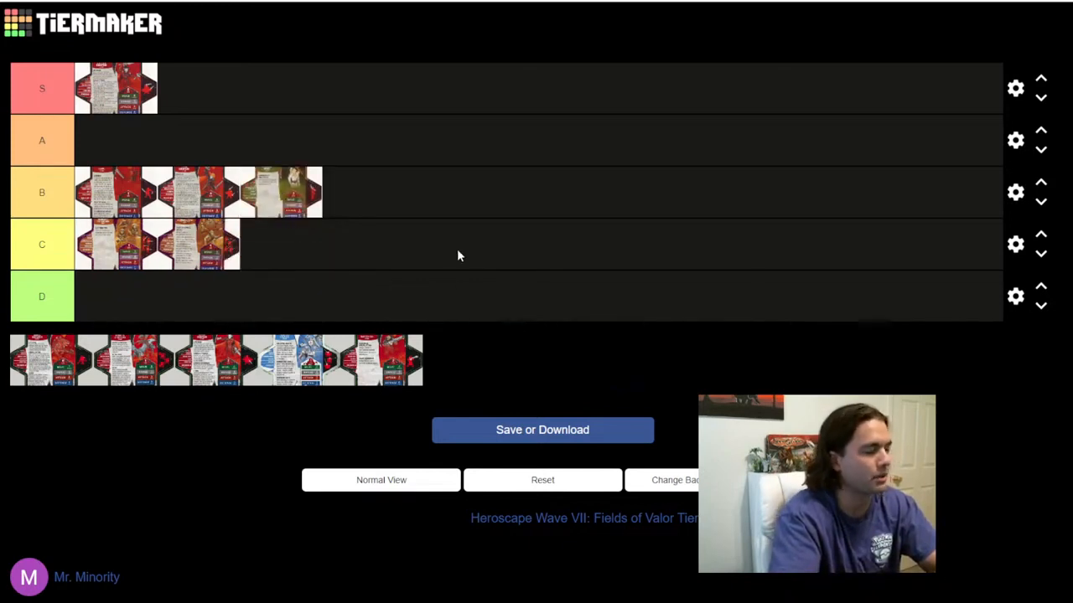
pyautogui.moveTo(828, 381)
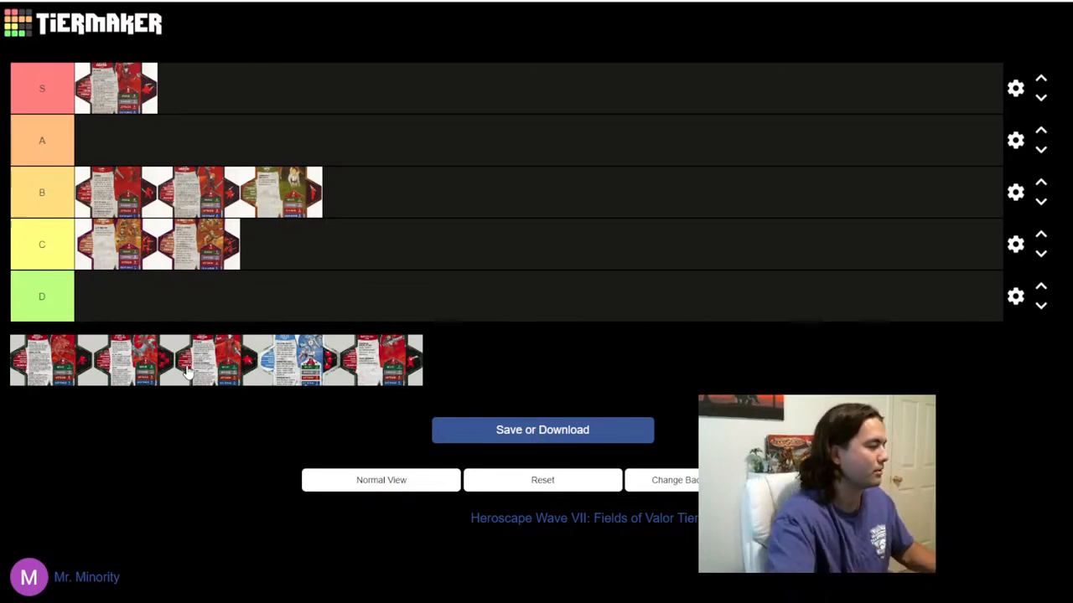
pyautogui.moveTo(754, 177)
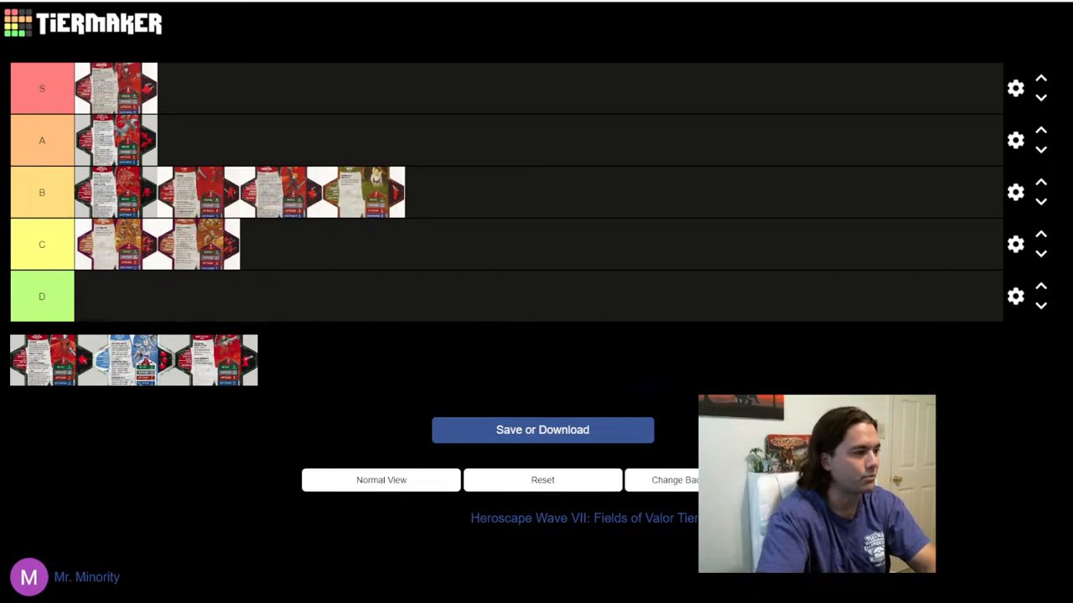
pyautogui.moveTo(692, 383)
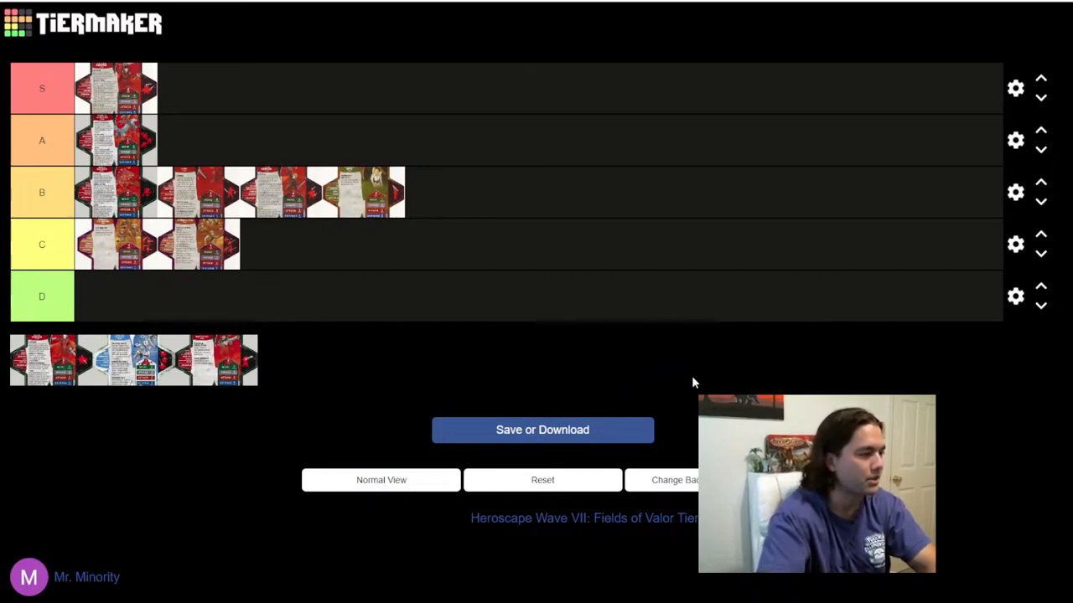
pyautogui.moveTo(526, 352)
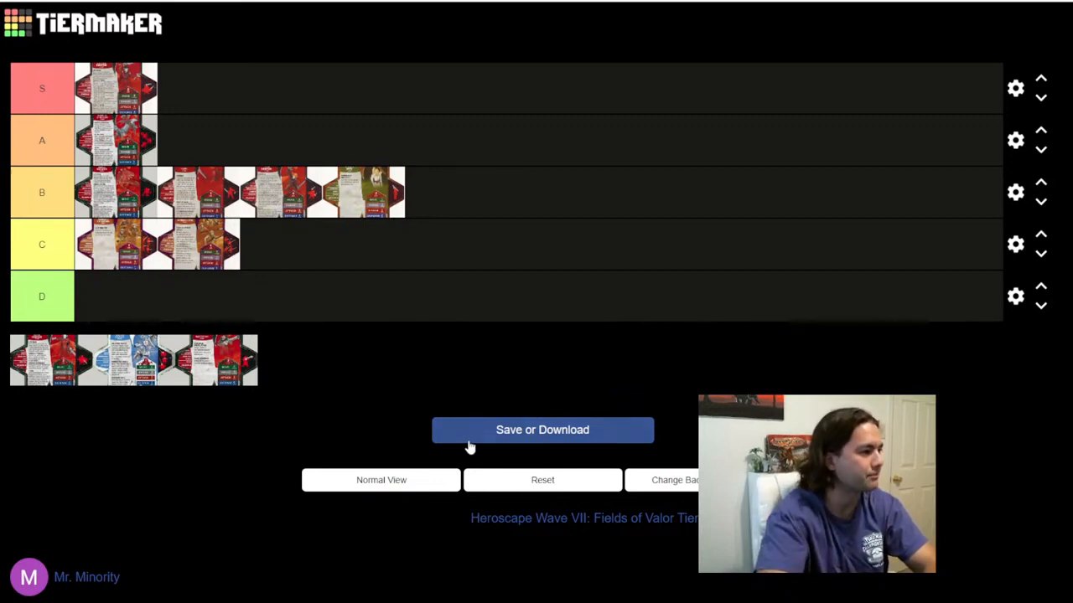
pyautogui.moveTo(478, 376)
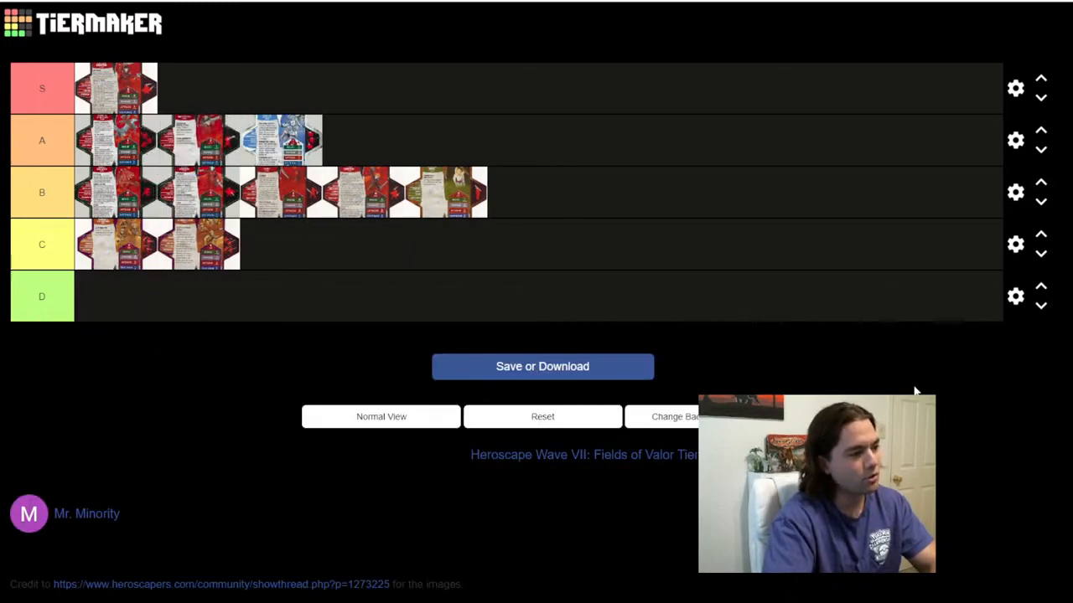
pyautogui.moveTo(976, 436)
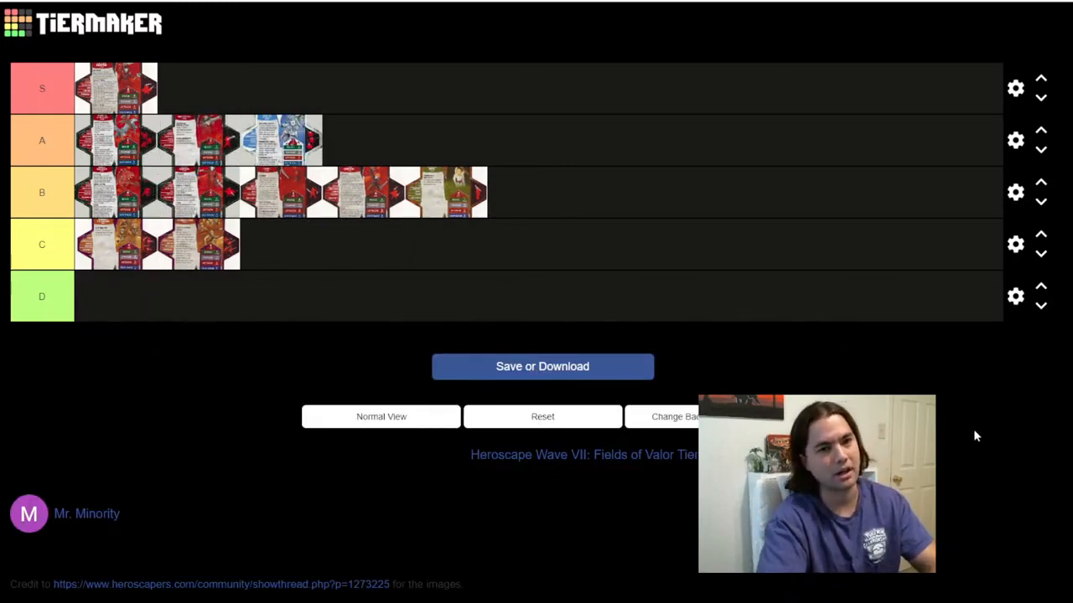